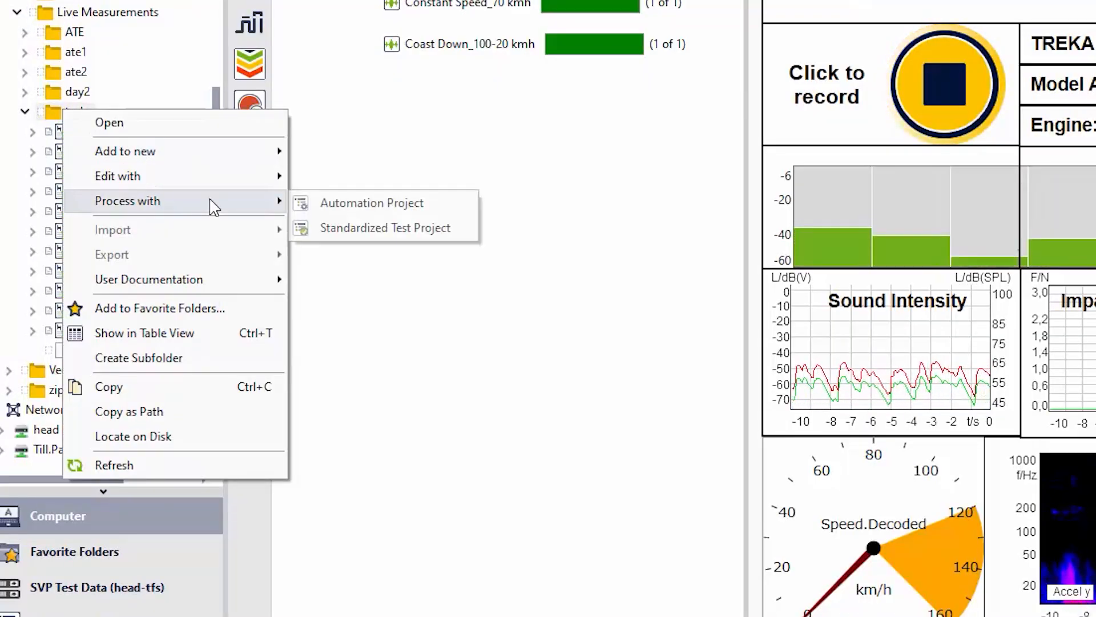
Open the Road Noise Standardized Test Project processing settings for the measurement folder
left_click(384, 227)
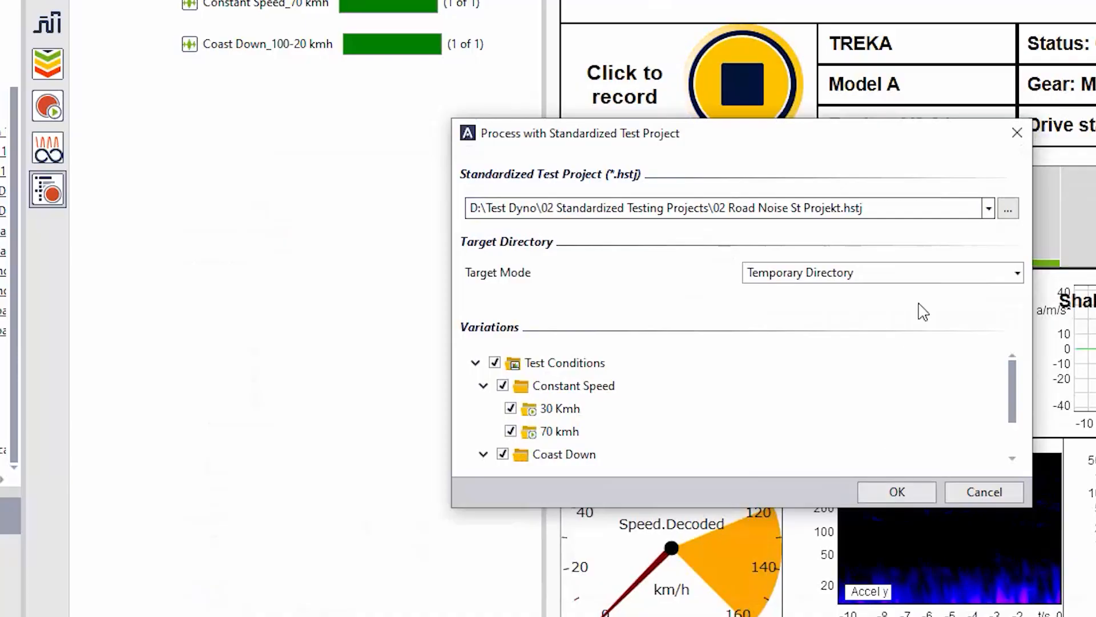
Run the Road Noise test project to generate spectra at 30 and 70 km/h and a coast-down plot
left_click(896, 492)
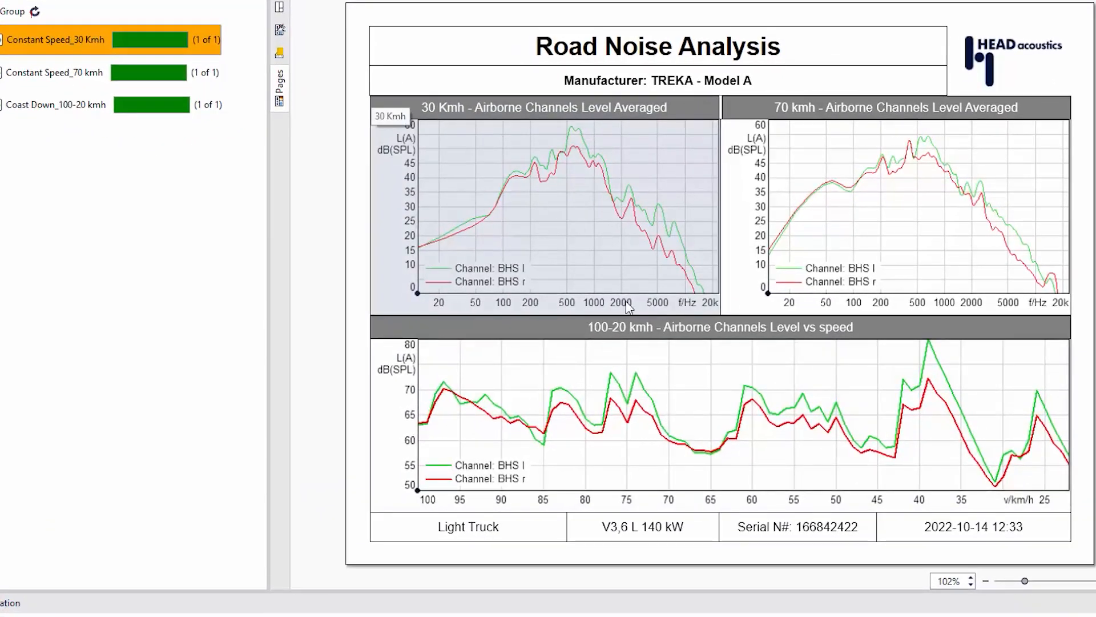
mouse_move(822, 205)
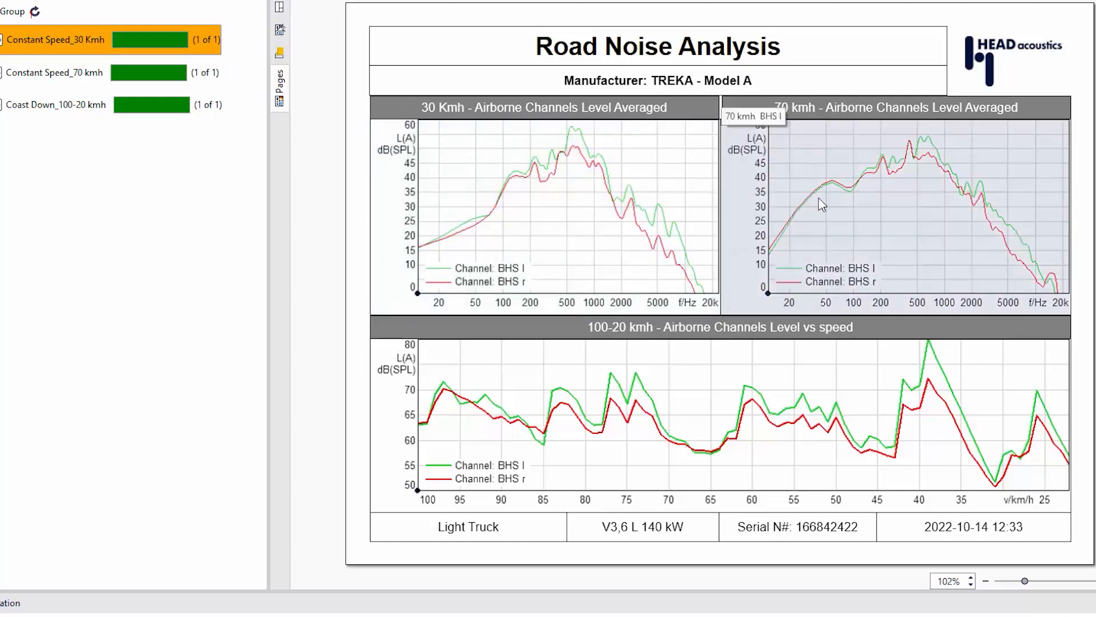